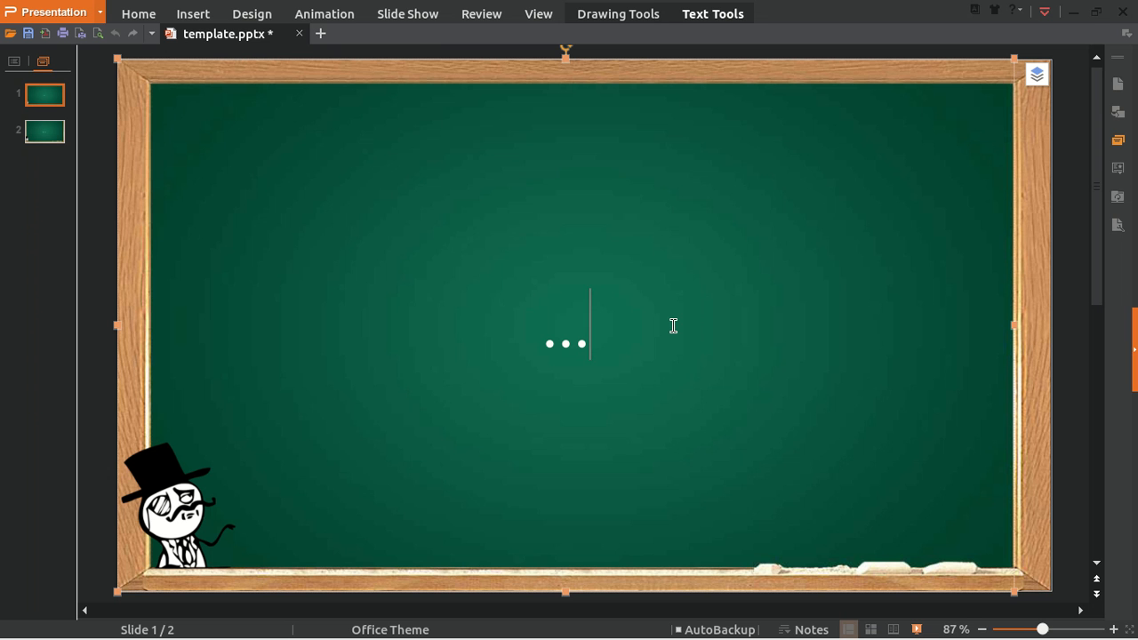
Copy 'How Many Weeks In A Year' from the Firefox search results into the slide's text box.
{"action": "type", "text": "104.286"}
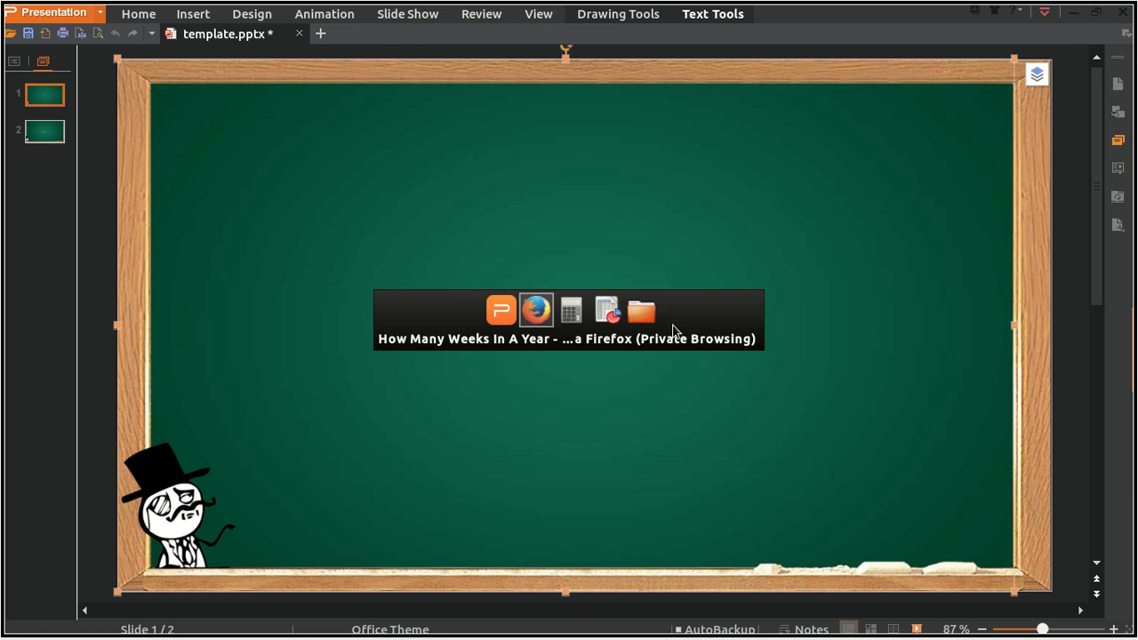
{"action": "left_click", "coordinate": [536, 311]}
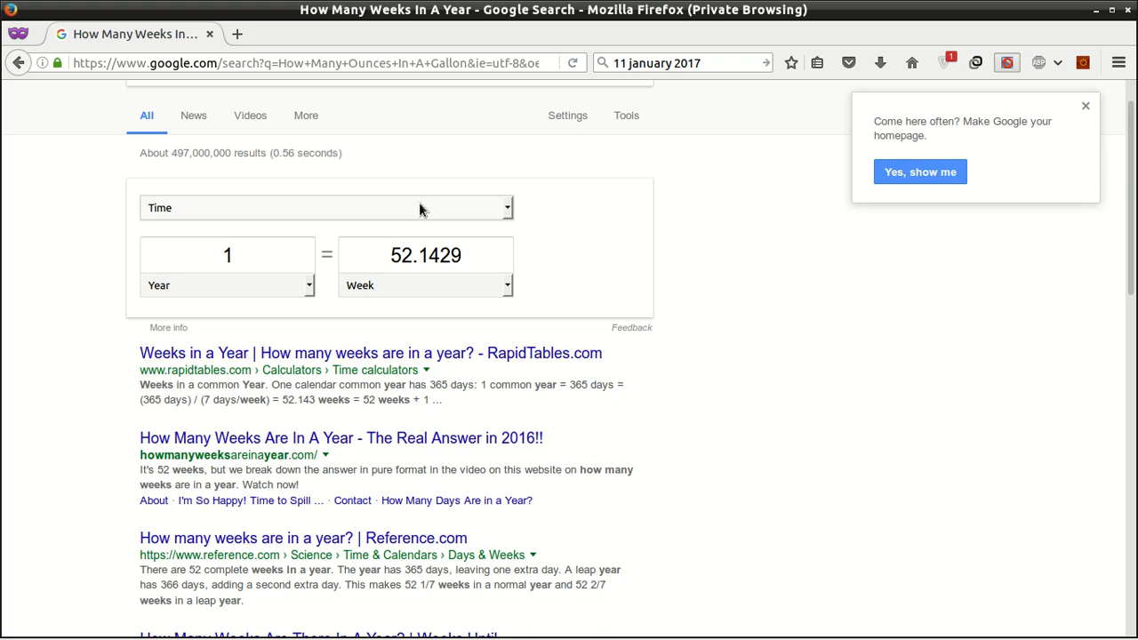
{"action": "left_click", "coordinate": [222, 115]}
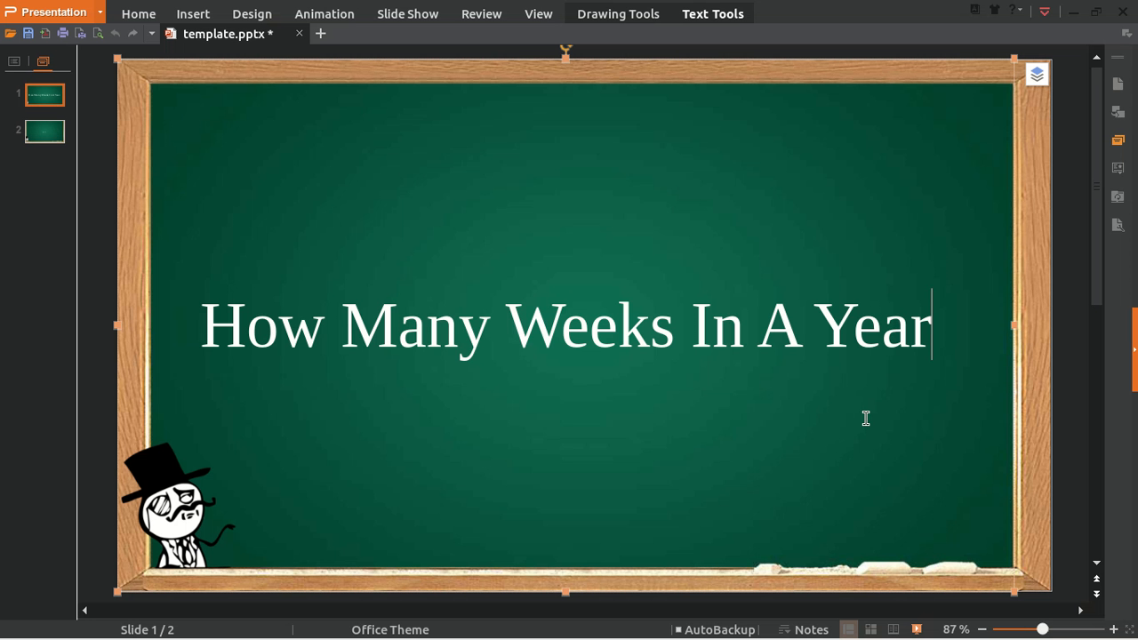
Append a question mark so the title reads 'How Many Weeks In A Year?'.
{"action": "type", "text": "?"}
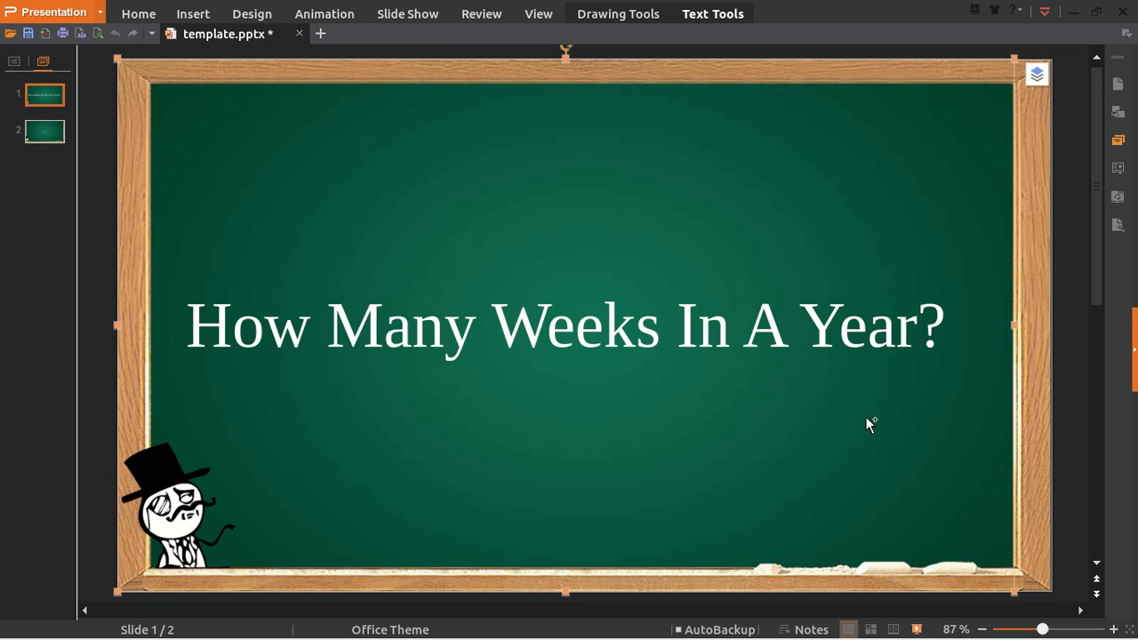
Retype the text box as '1 year = 52 weeks', dropping the '+ days' part.
{"action": "type", "text": "1"}
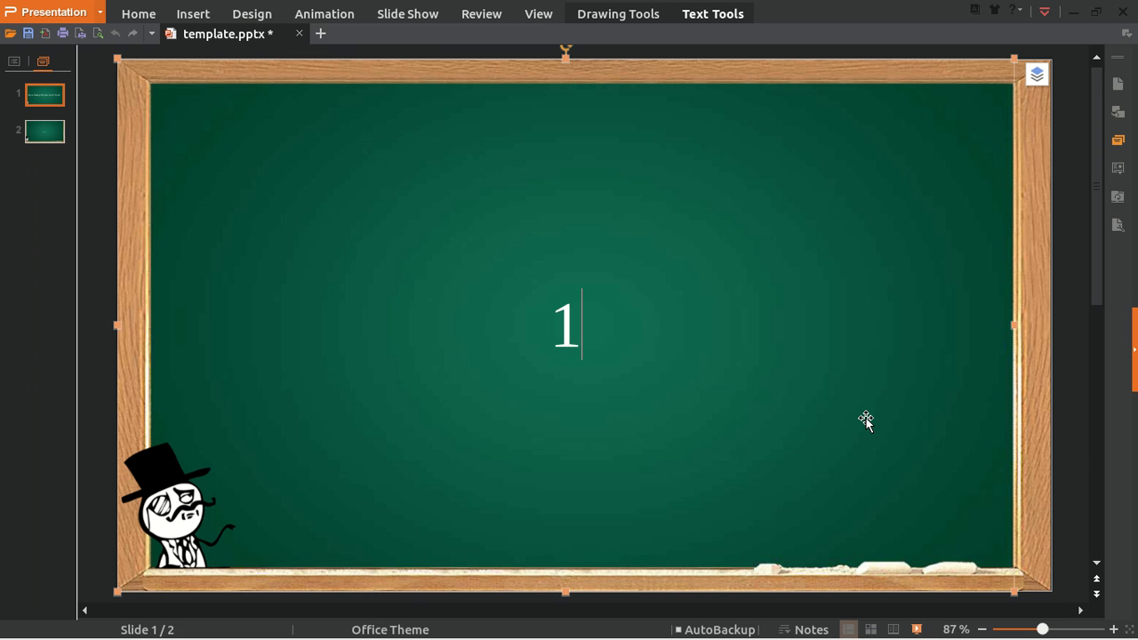
{"action": "type", "text": "year"}
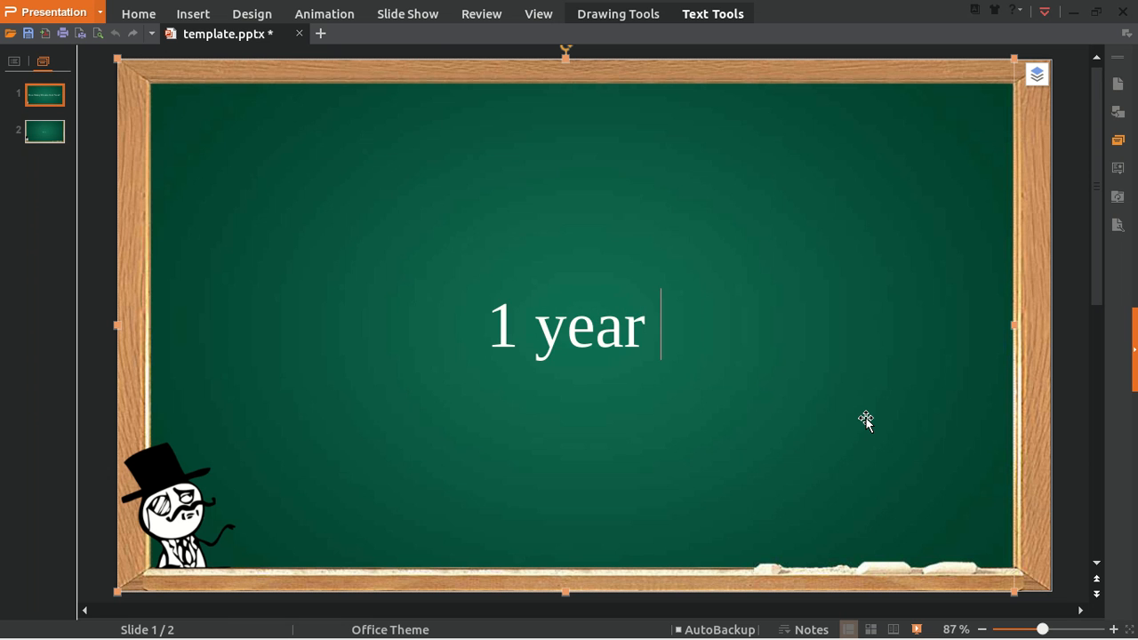
{"action": "type", "text": "= 52 wee"}
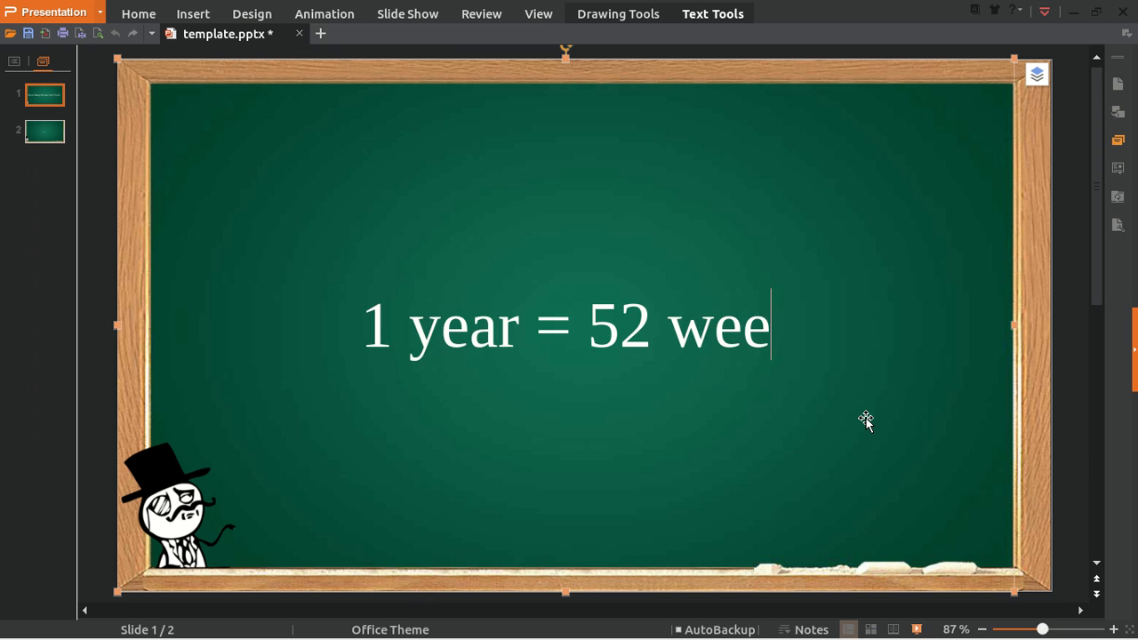
{"action": "type", "text": "k +"}
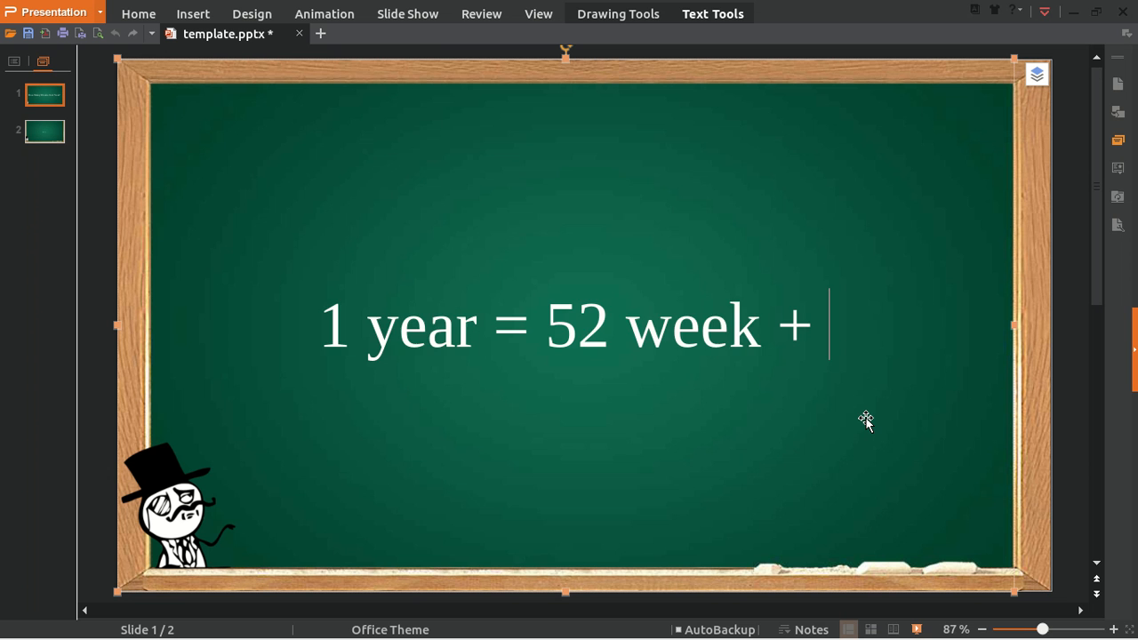
{"action": "type", "text": "days"}
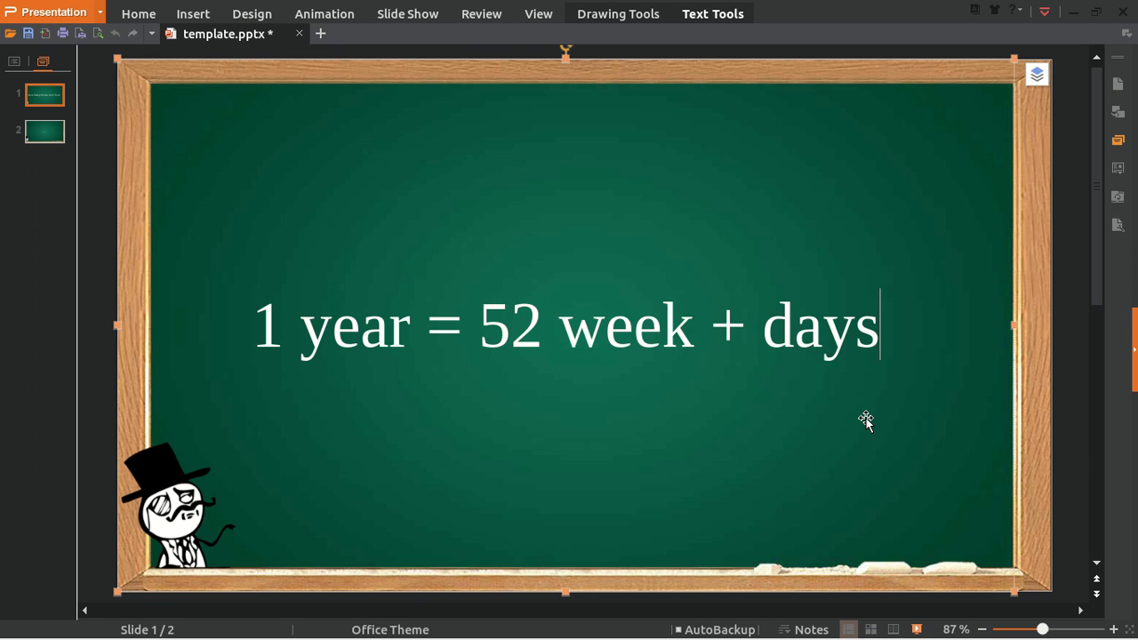
{"action": "type", "text": "..."}
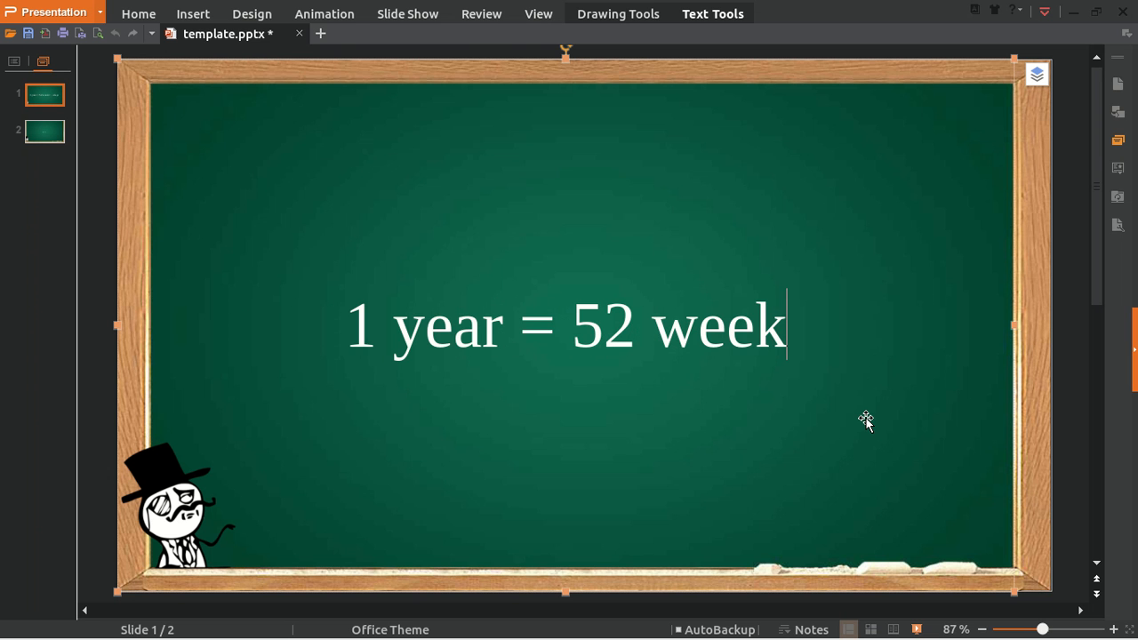
{"action": "type", "text": "s"}
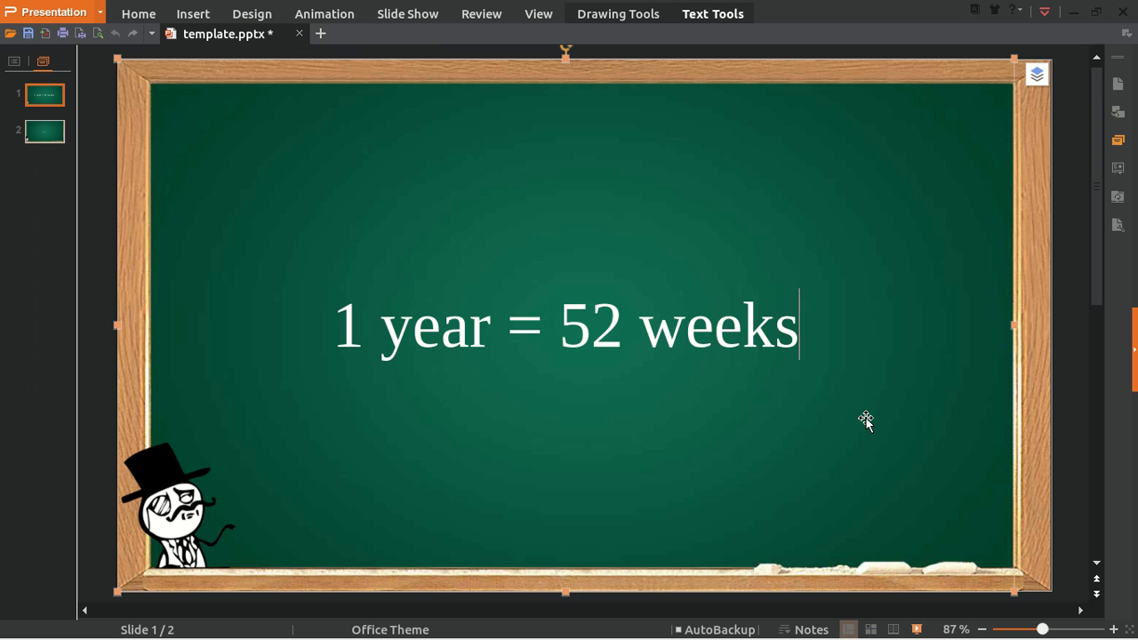
{"action": "mouse_move", "coordinate": [923, 274]}
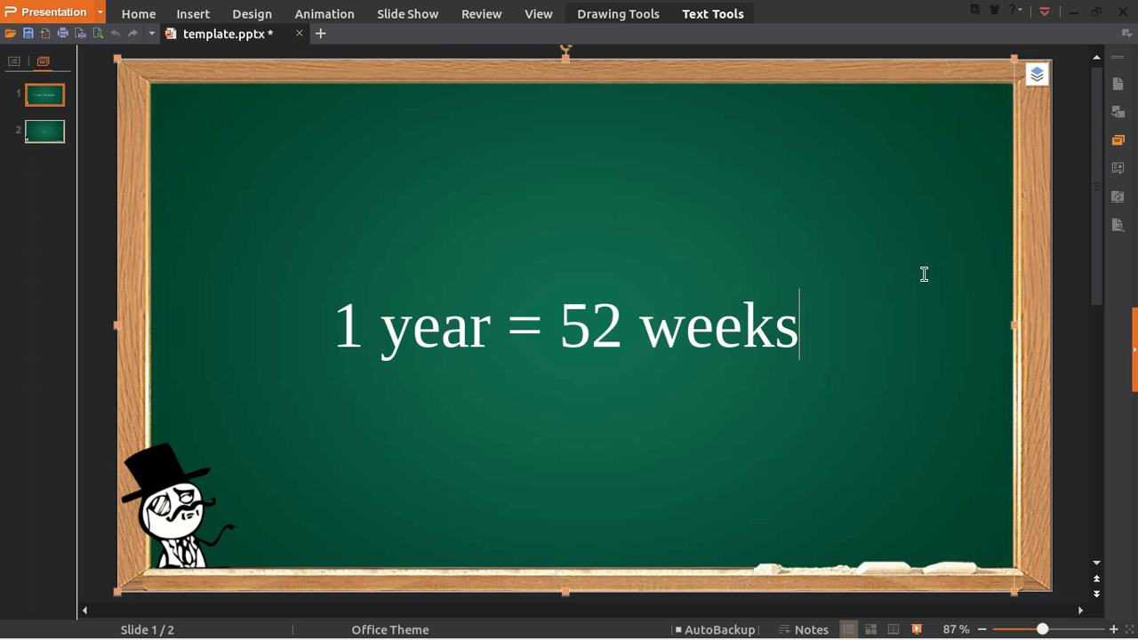
{"action": "mouse_move", "coordinate": [918, 315]}
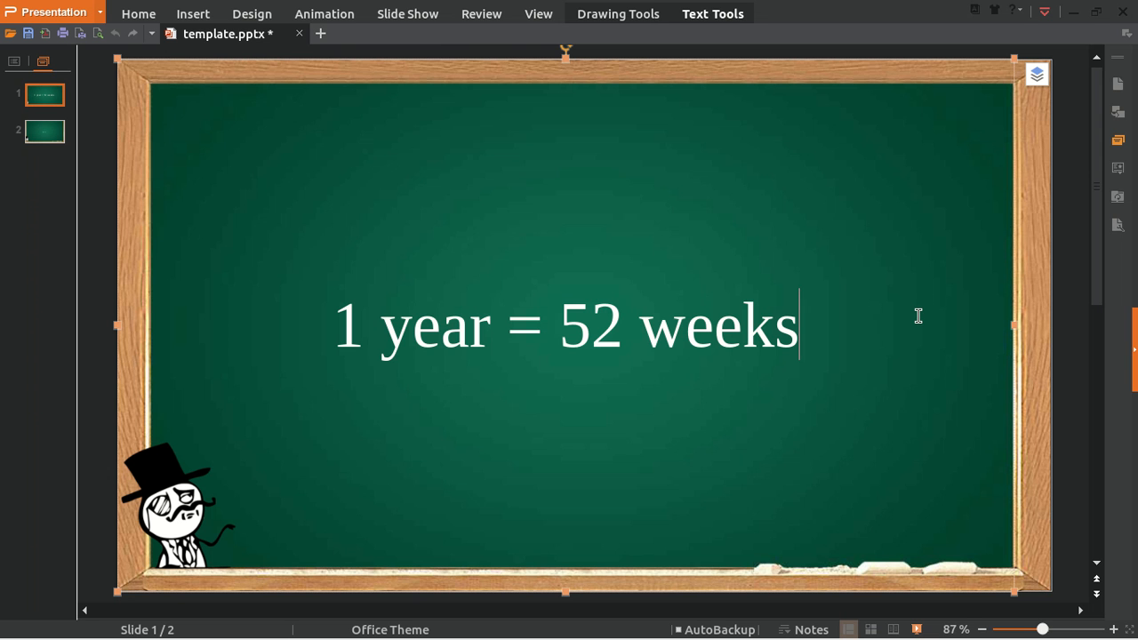
{"action": "key", "text": "alt+tab"}
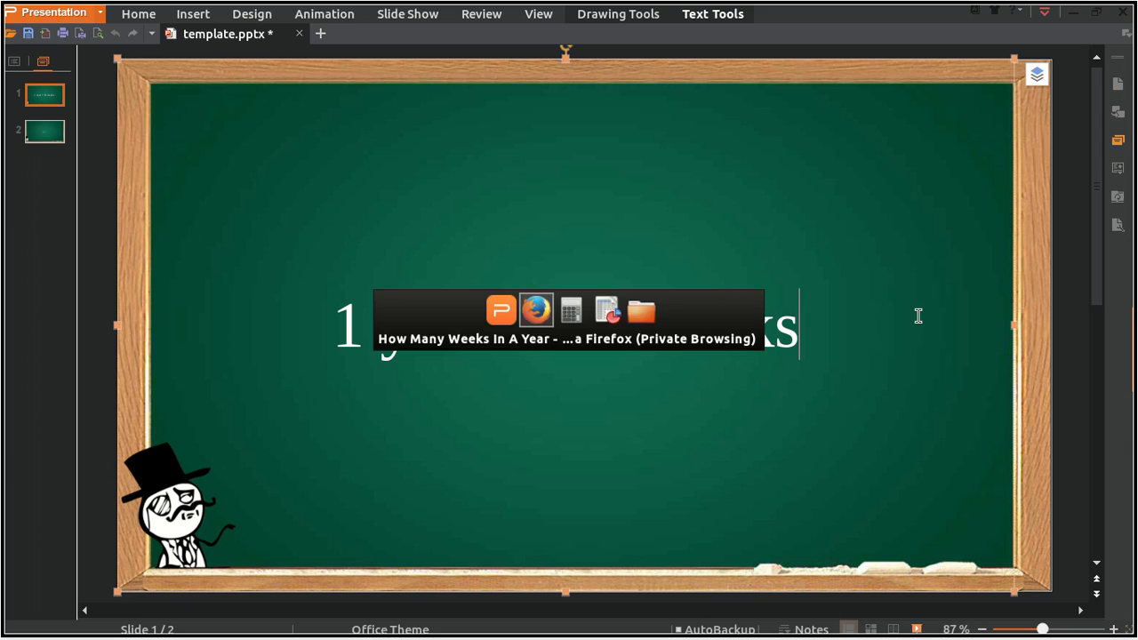
{"action": "left_click", "coordinate": [536, 310]}
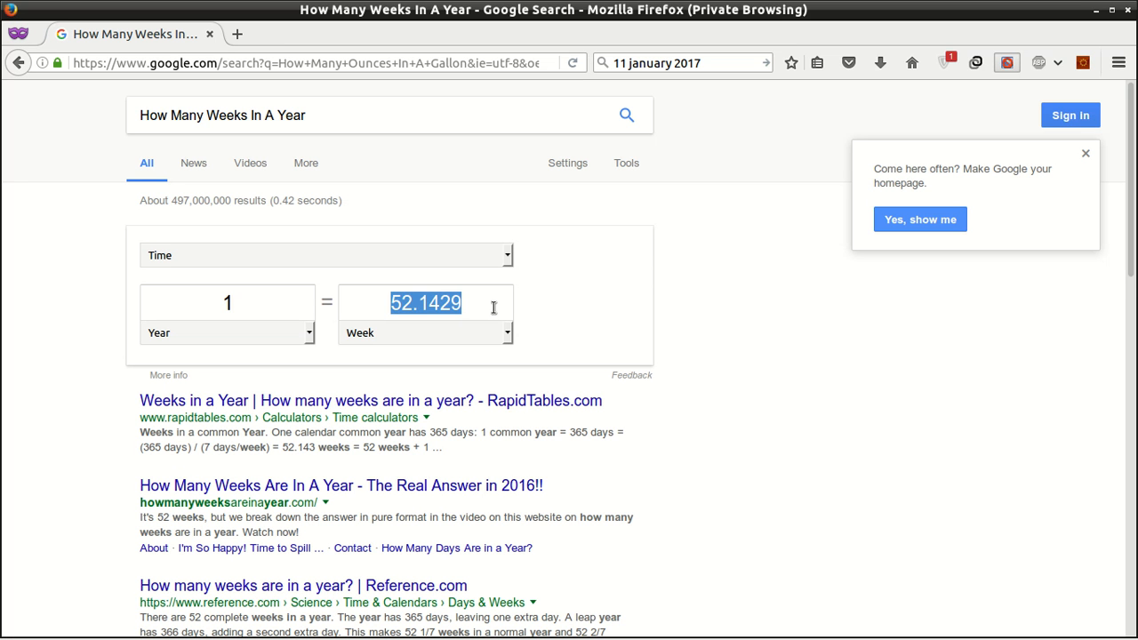
{"action": "left_click", "coordinate": [425, 303]}
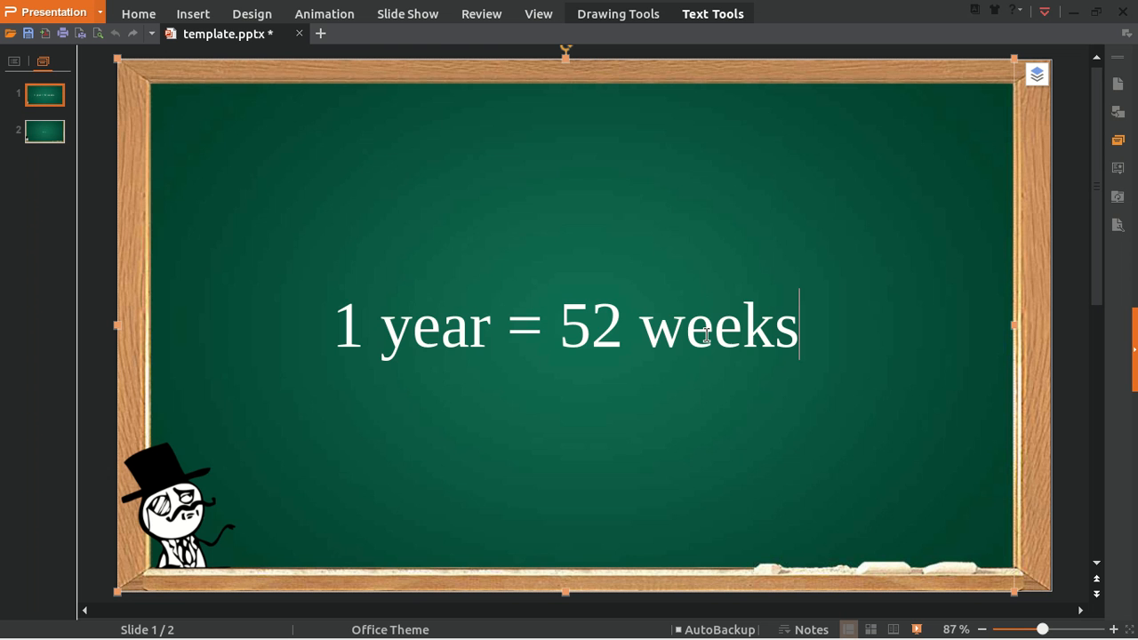
{"action": "triple_click", "coordinate": [566, 325]}
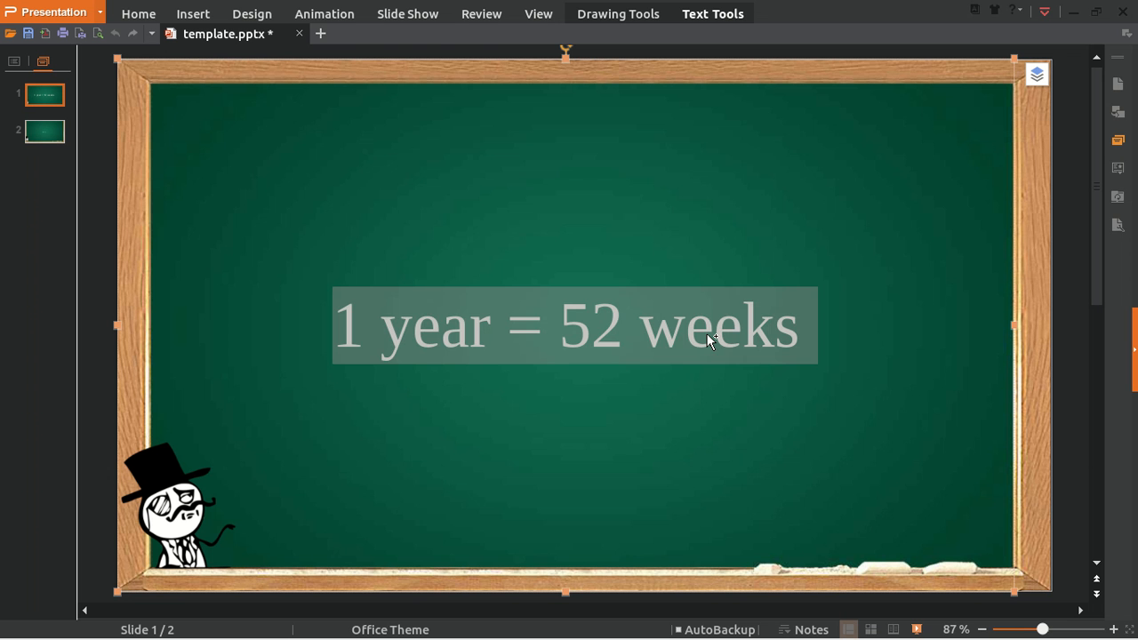